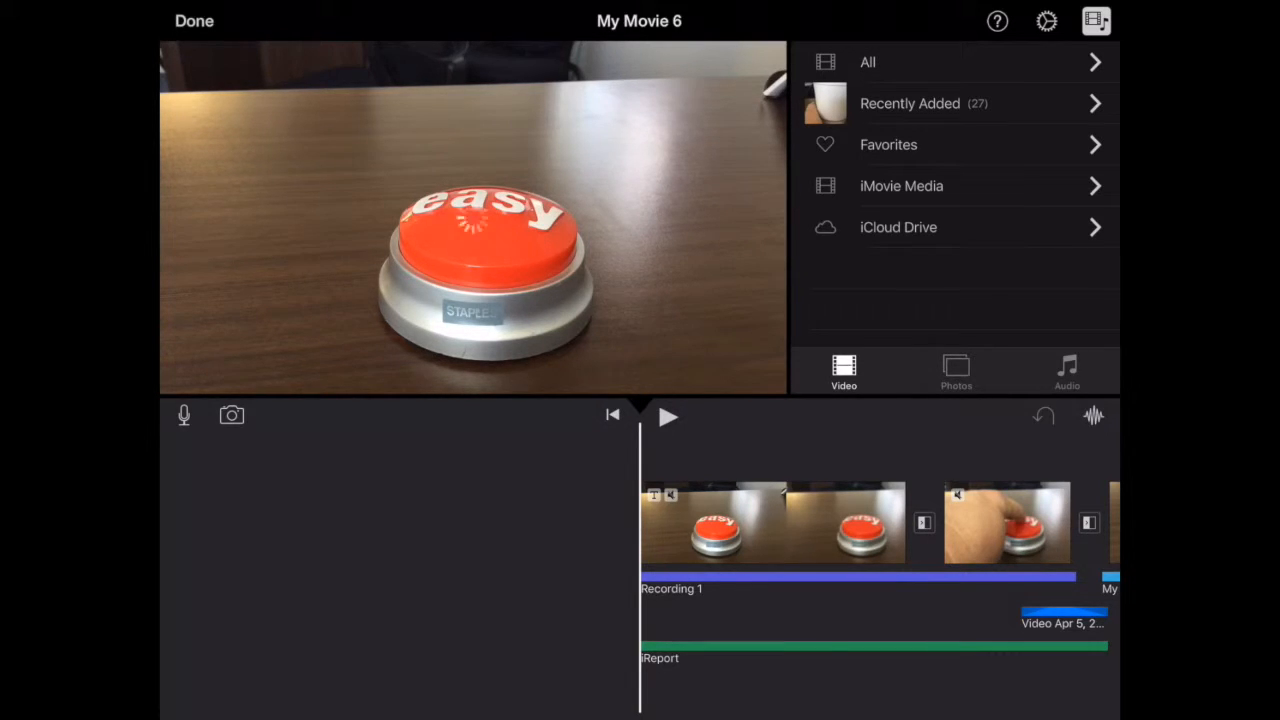
Close the editor with Done to show the My Movie 6 project page
{"action": "left_click", "coordinate": [200, 20]}
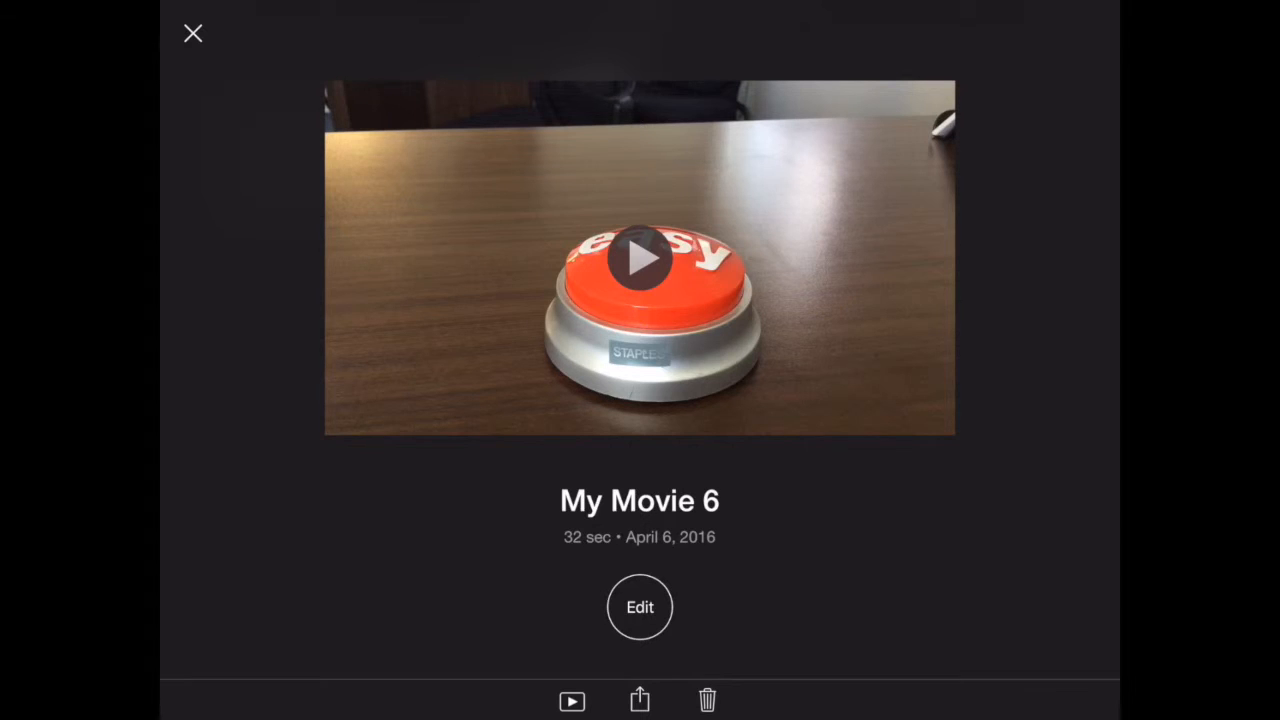
Open the Share sheet for My Movie 6 and browse the share destinations
{"action": "left_click", "coordinate": [639, 701]}
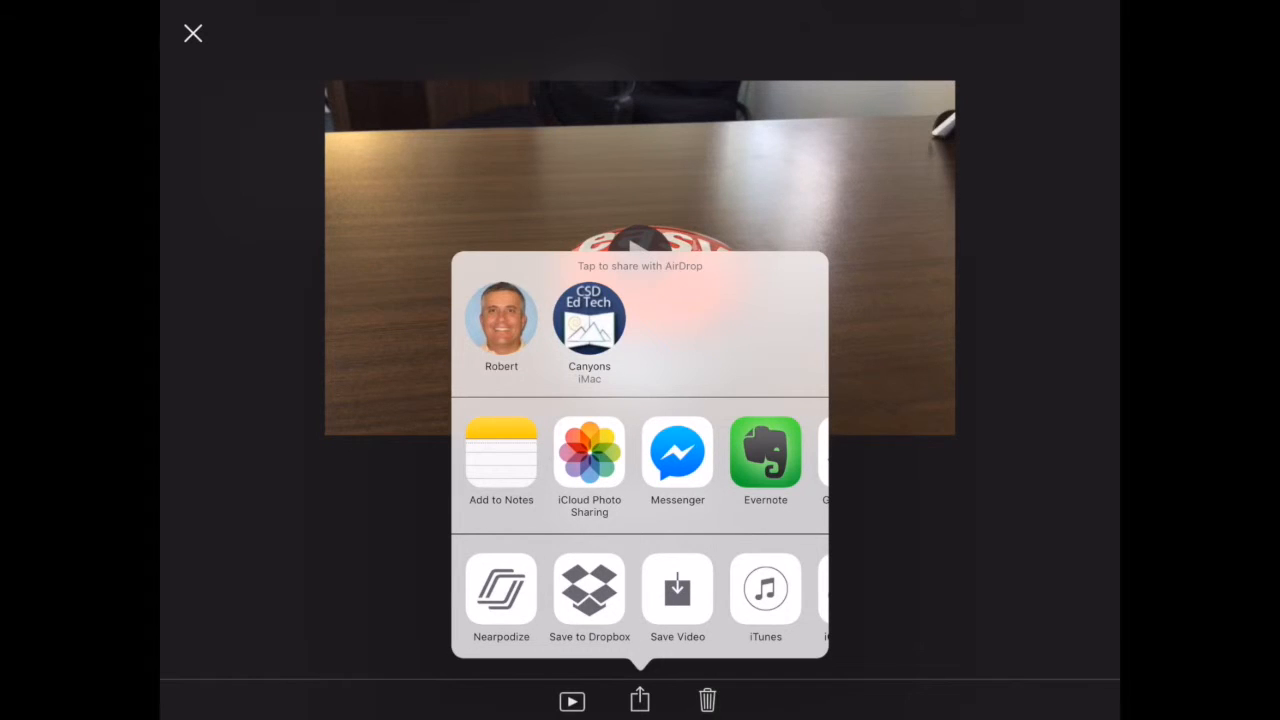
{"action": "left_click", "coordinate": [677, 591]}
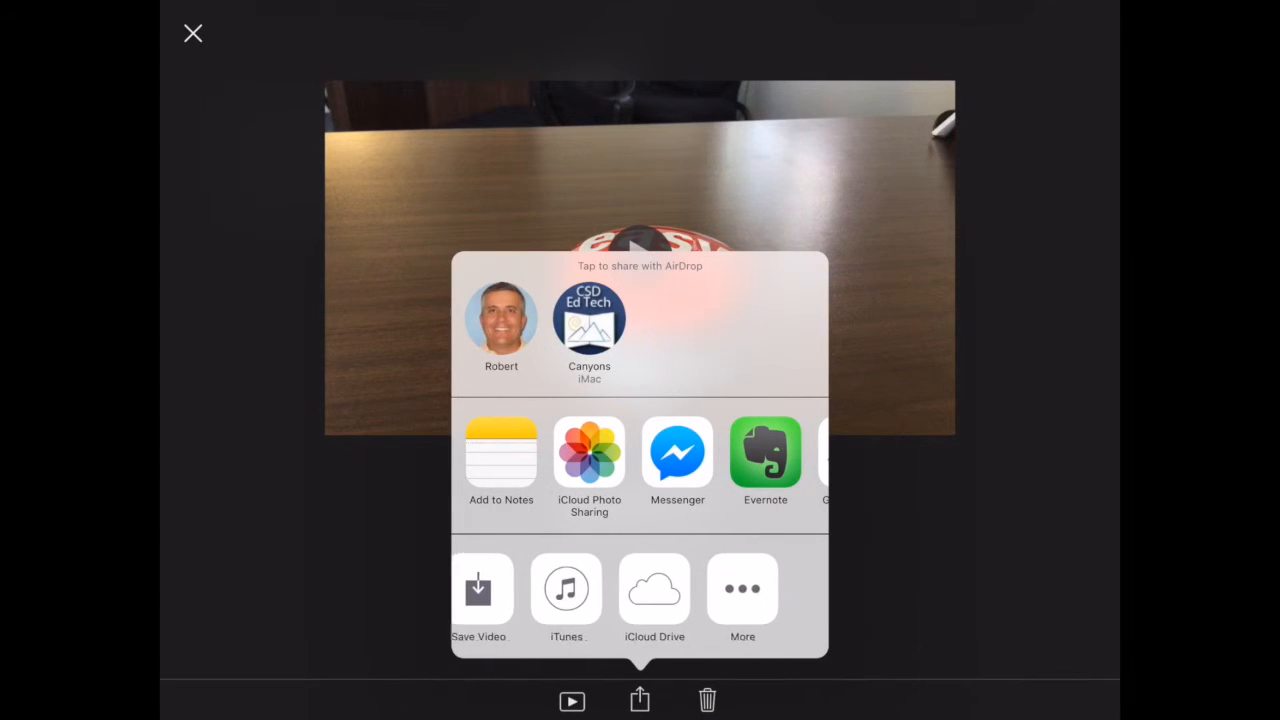
{"action": "scroll", "scroll_direction": "left", "scroll_amount": 3}
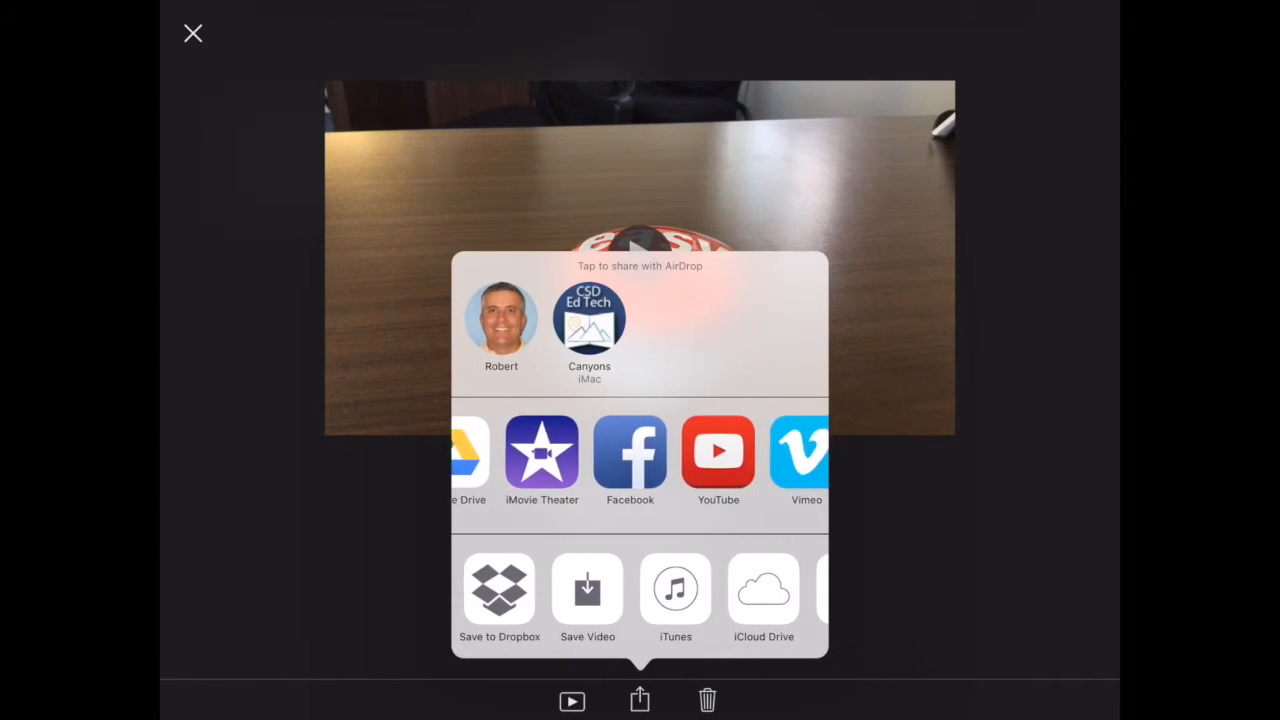
{"action": "scroll", "scroll_direction": "left", "scroll_amount": 3}
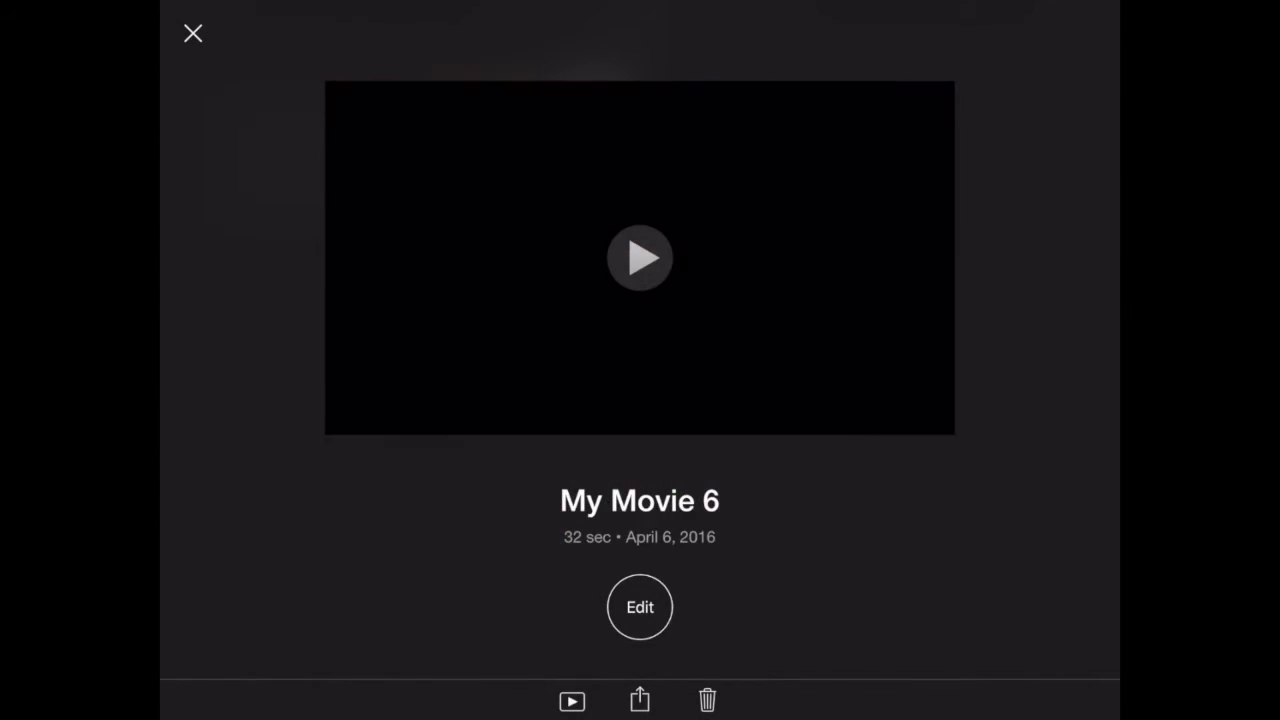
Set My Drive as the upload destination for the 56 MB 1080p.mov export
{"action": "left_click", "coordinate": [638, 700]}
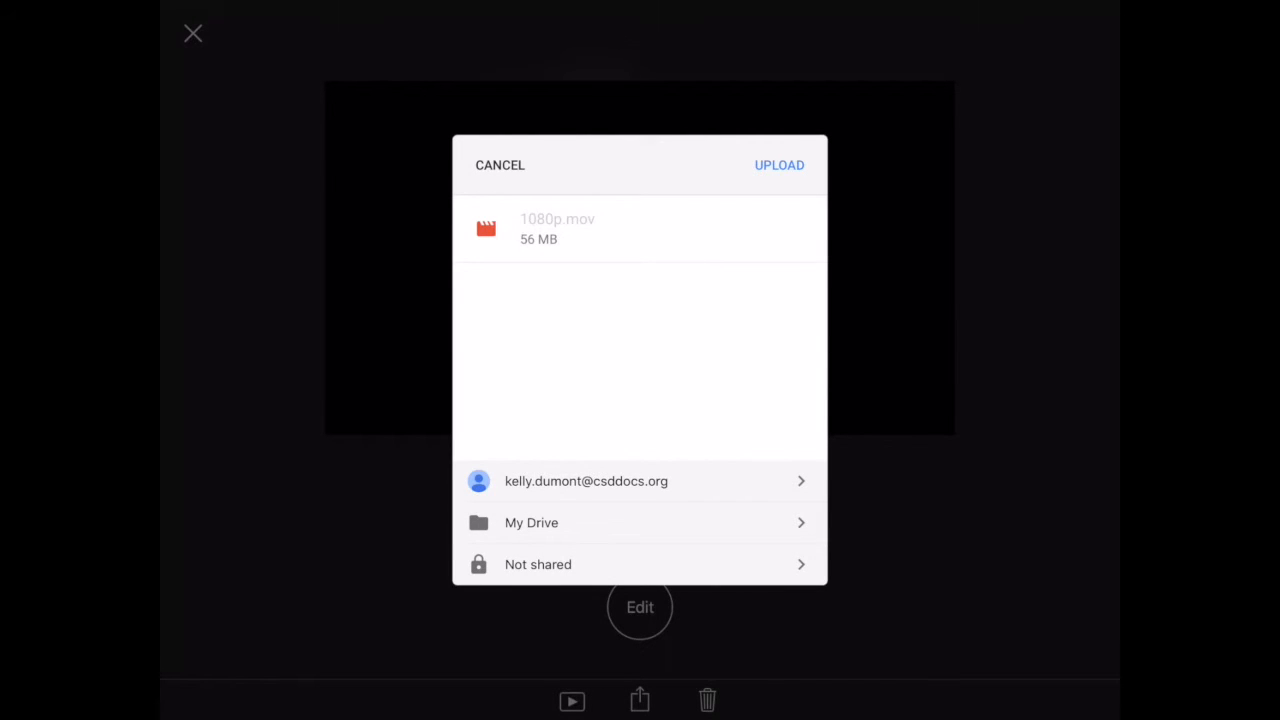
{"action": "left_click", "coordinate": [530, 523]}
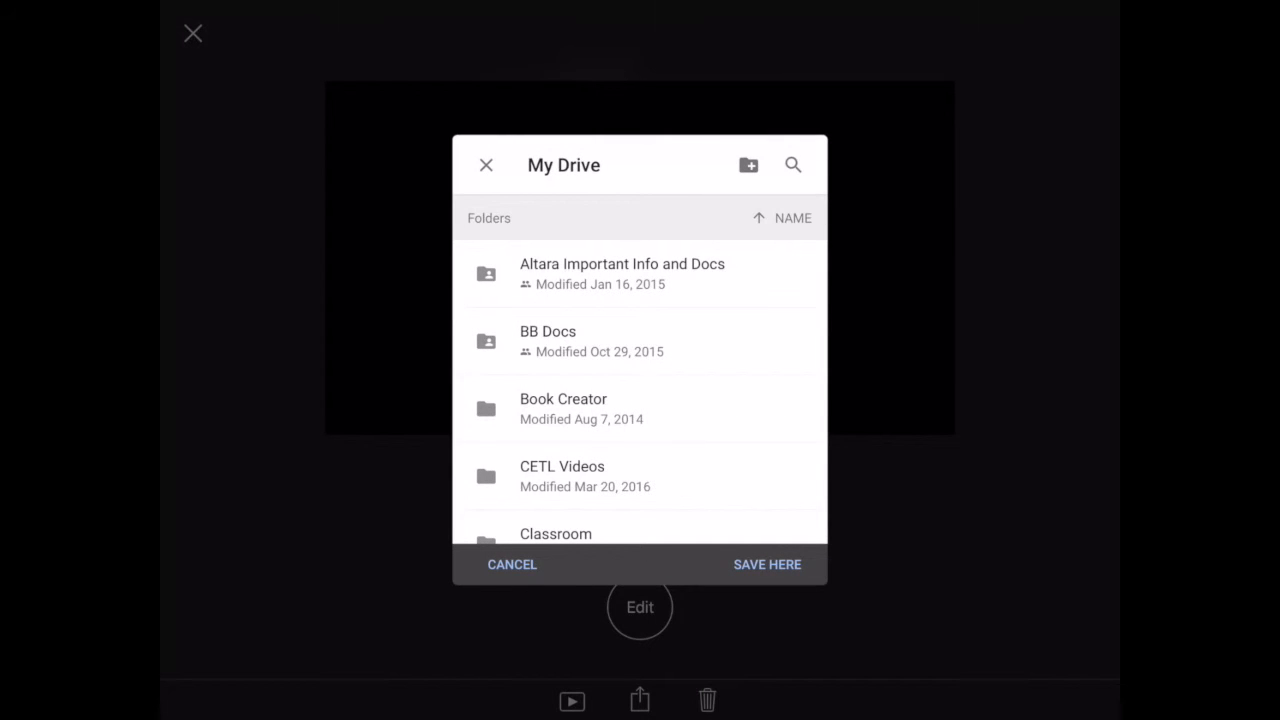
{"action": "scroll", "scroll_direction": "down", "scroll_amount": 3}
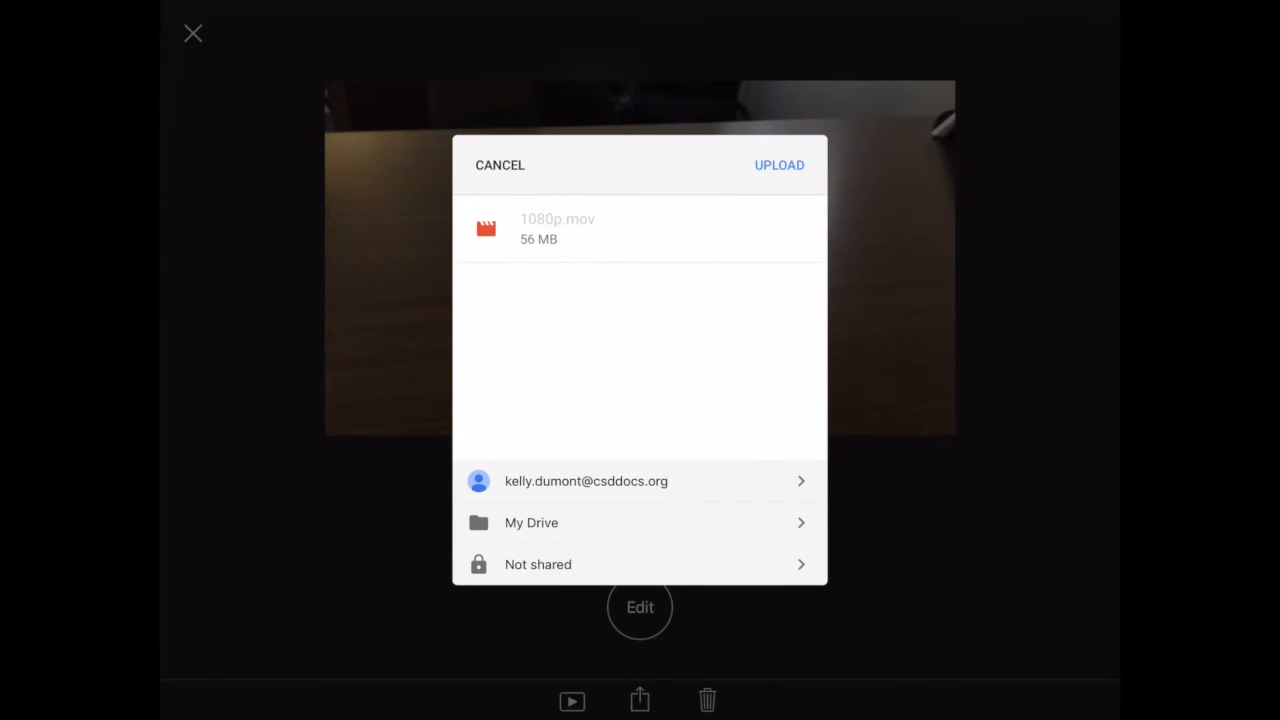
Upload 1080p.mov to My Drive and dismiss the finished upload dialog
{"action": "left_click", "coordinate": [779, 165]}
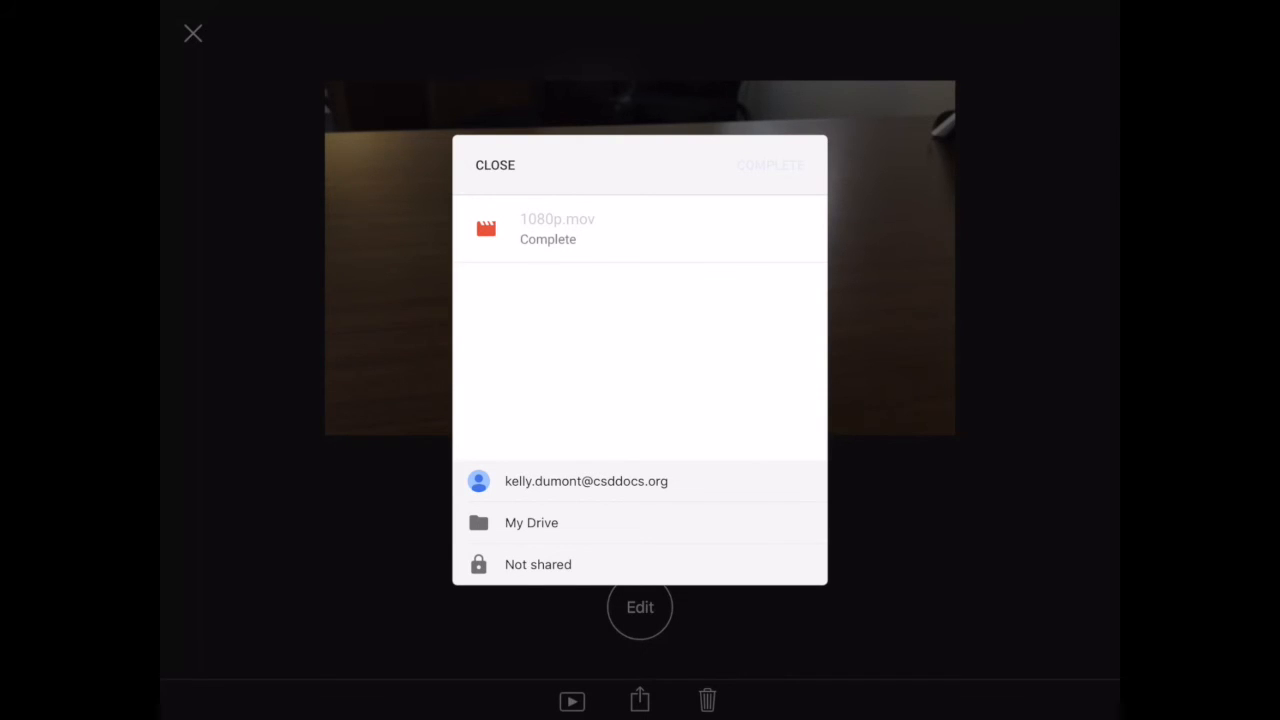
{"action": "left_click", "coordinate": [495, 165]}
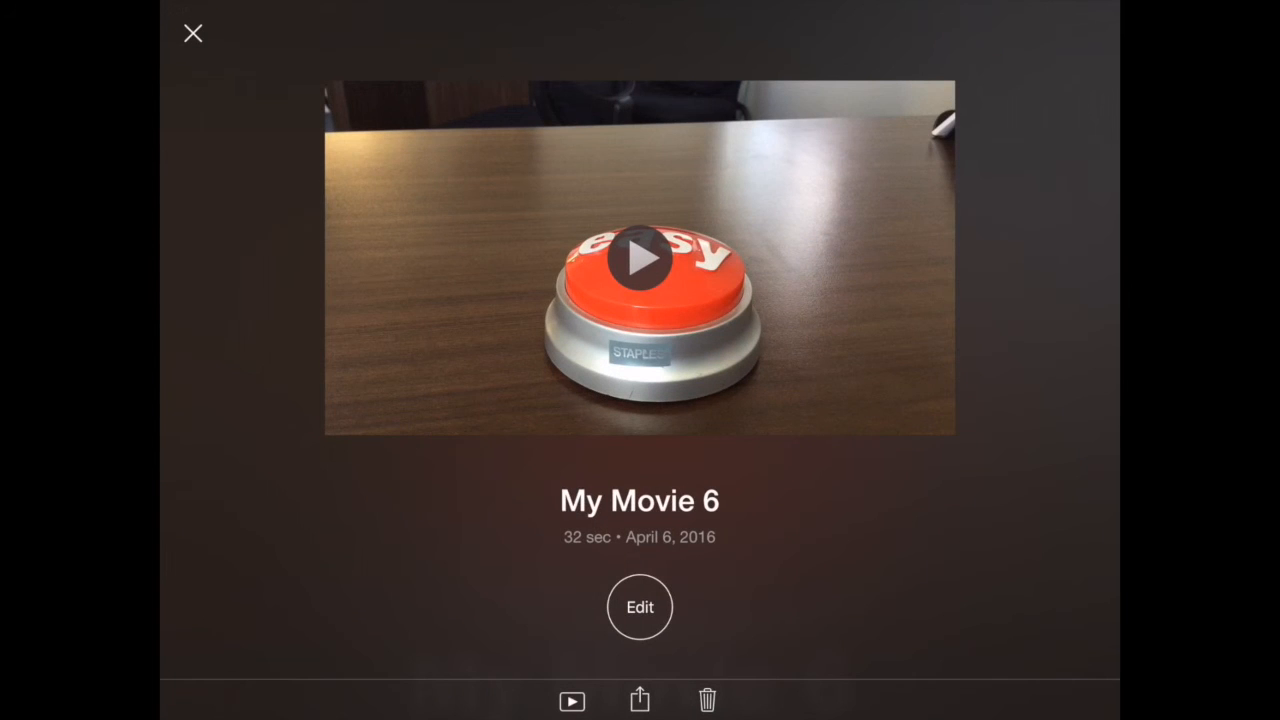
Start renaming the My Movie 6 project, entering "T" as the new title
{"action": "left_click", "coordinate": [639, 501]}
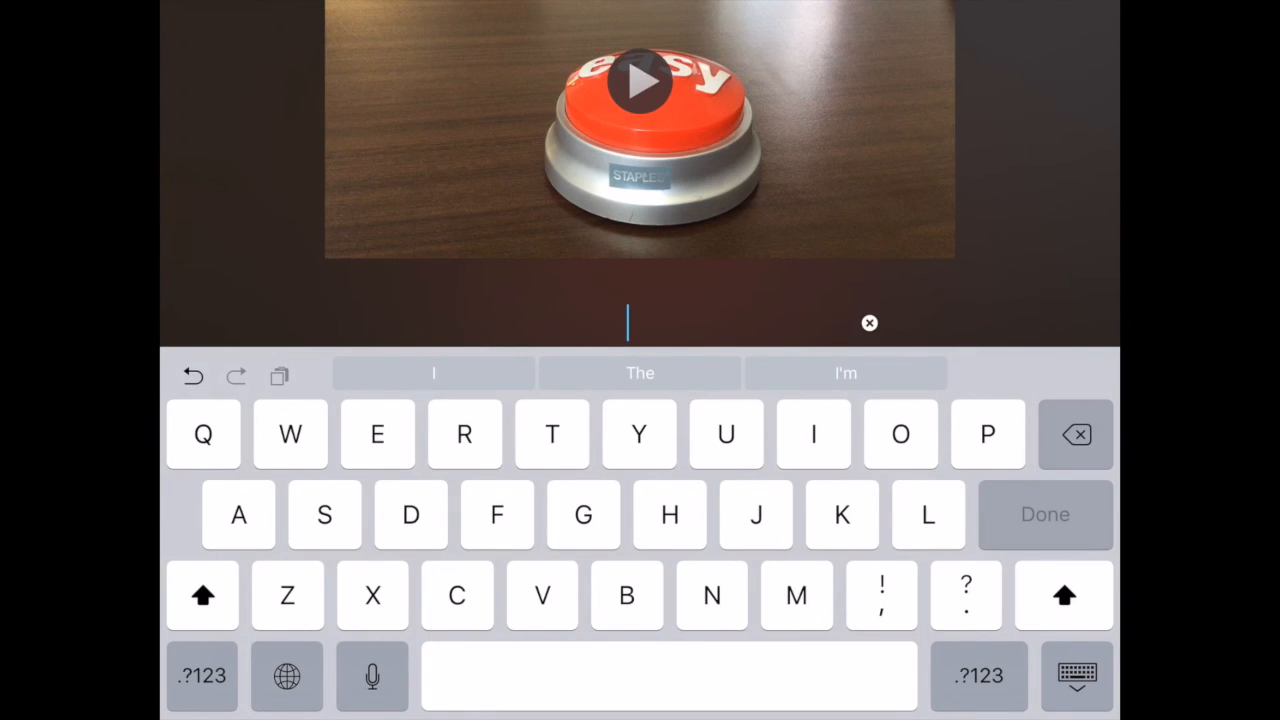
{"action": "type", "text": "T"}
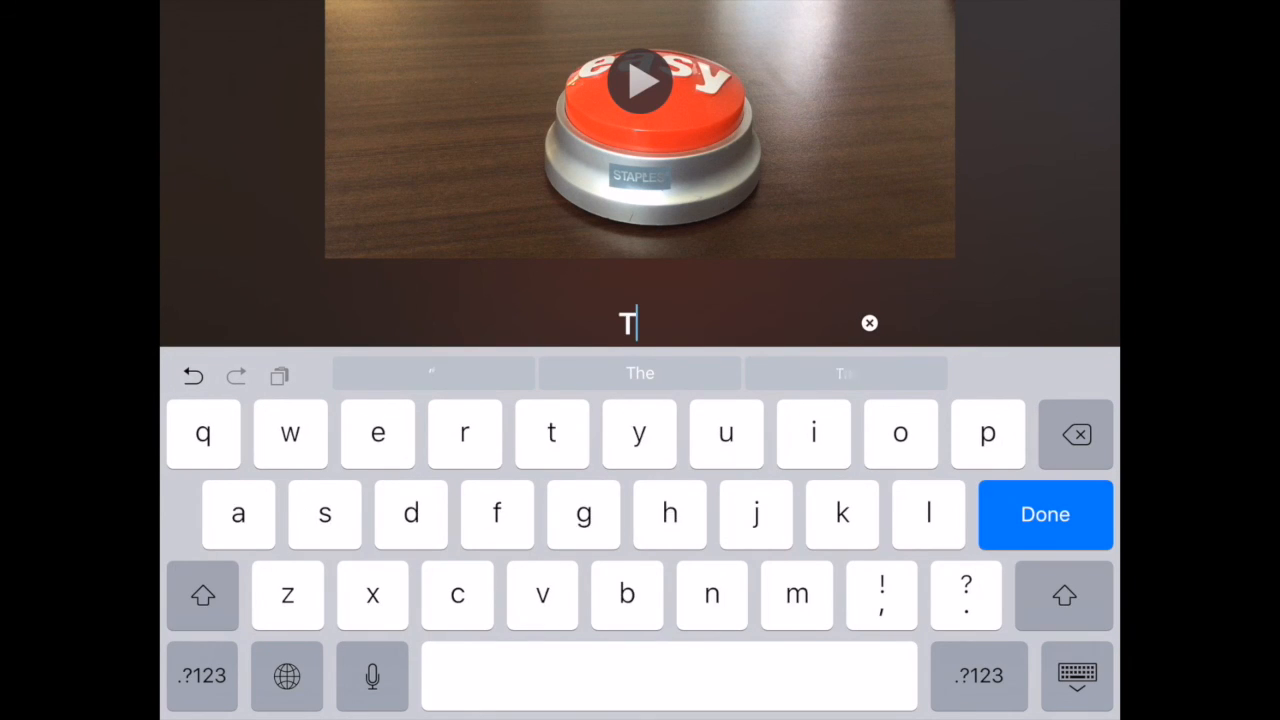